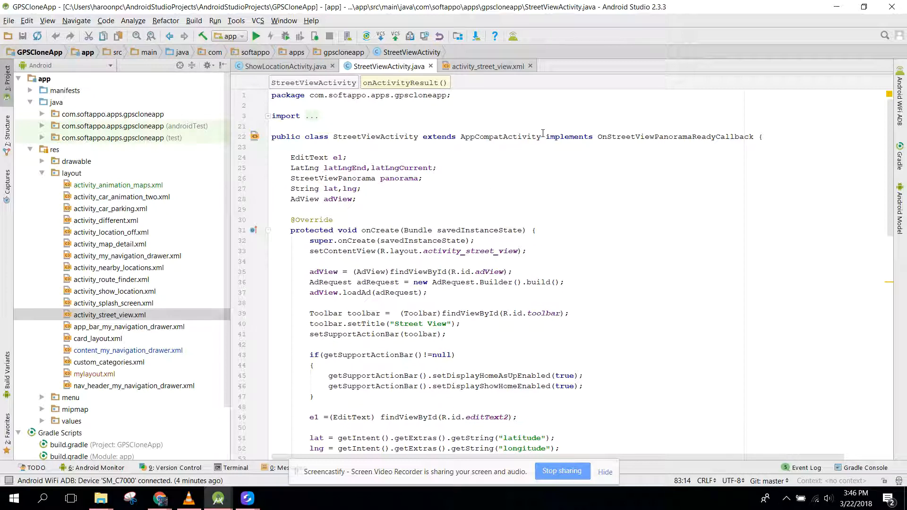
# Step: Inspect the StreetViewPanoramaFragment tag and preview in activity_street_view.xml
pyautogui.doubleClick(570, 136)
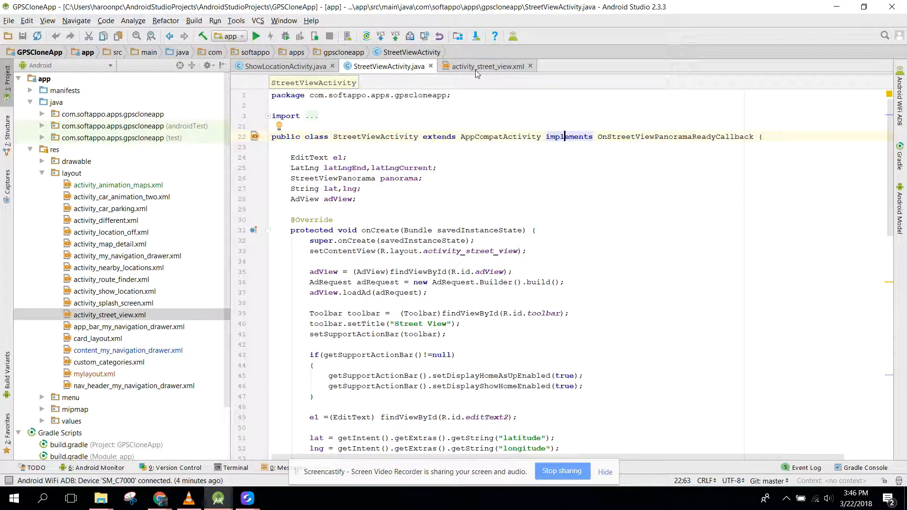
pyautogui.click(485, 67)
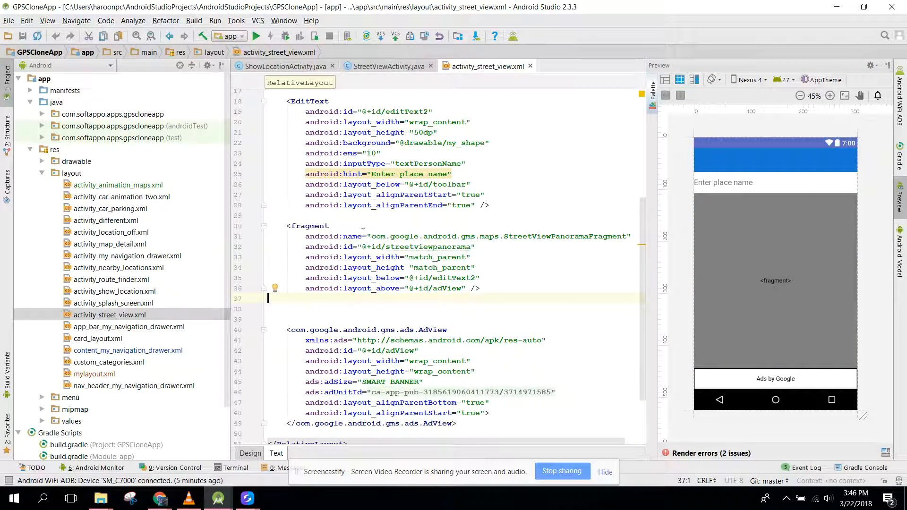
pyautogui.doubleClick(378, 236)
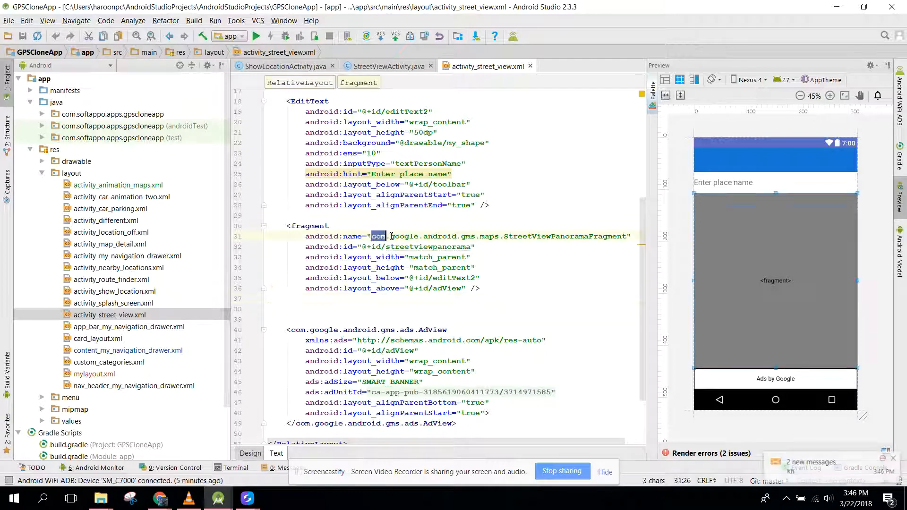
pyautogui.moveTo(387, 237); pyautogui.dragTo(491, 237)
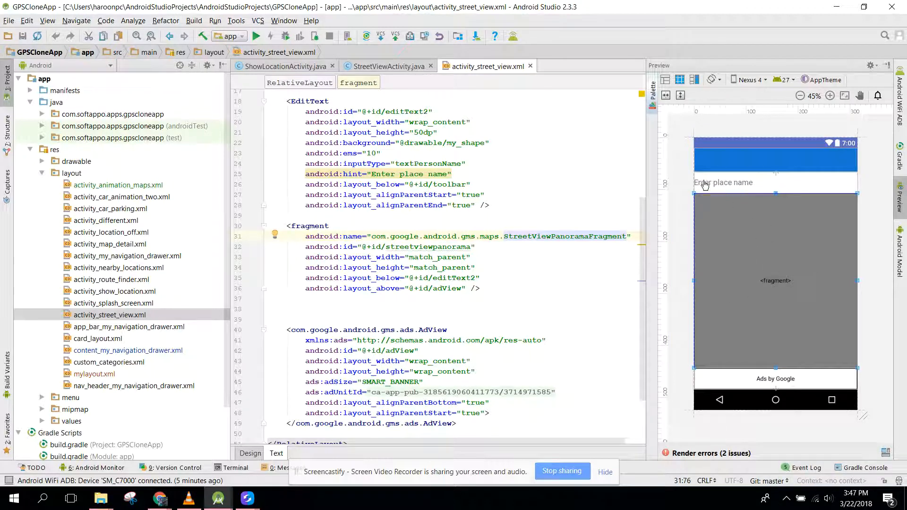
pyautogui.moveTo(763, 186)
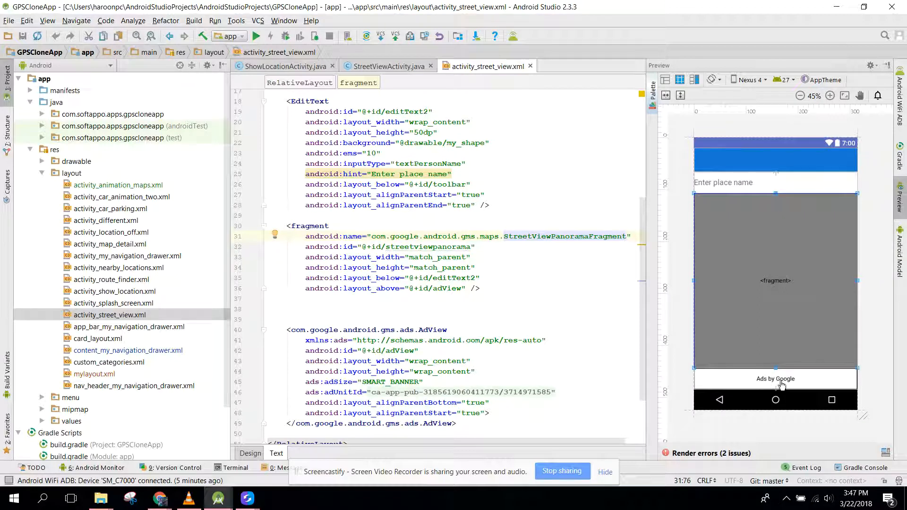
pyautogui.moveTo(706, 287)
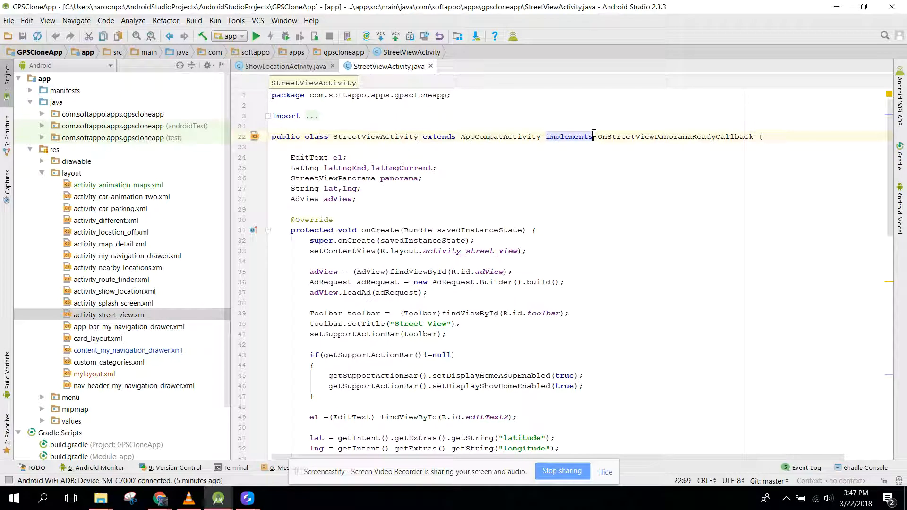
# Step: Review the implements clause and the StreetViewPanorama panorama field in StreetViewActivity.java
pyautogui.doubleClick(648, 136)
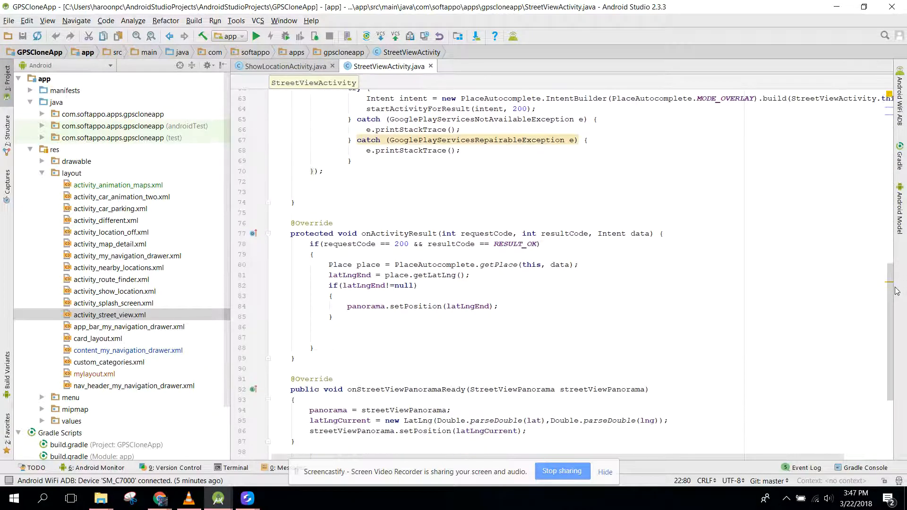
pyautogui.scroll(-3)
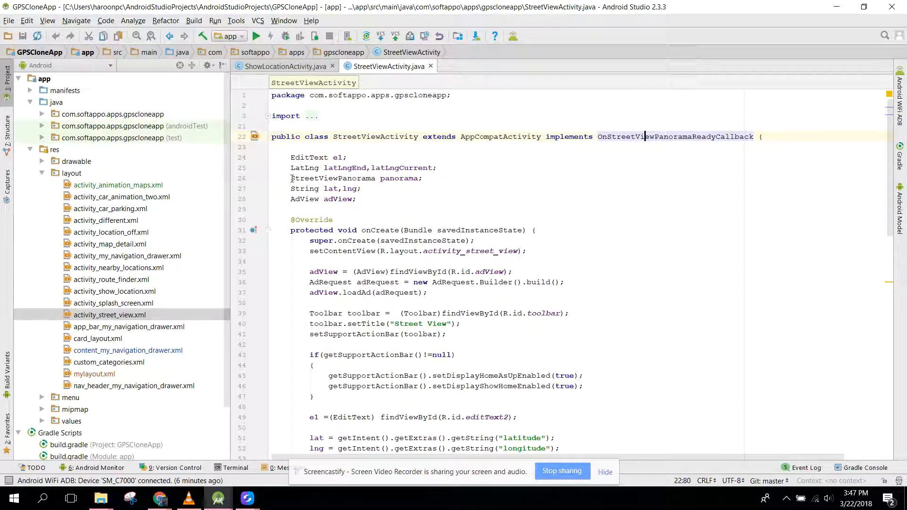
pyautogui.tripleClick(356, 178)
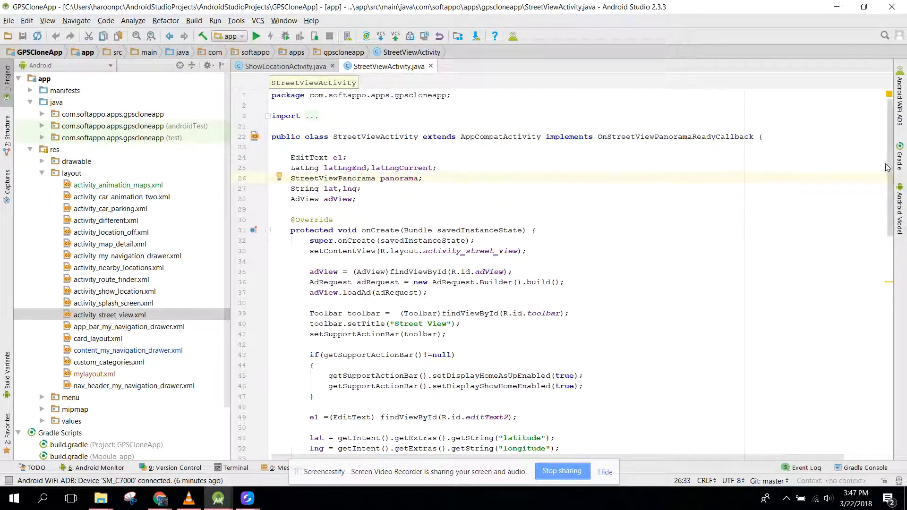
# Step: Add a blank line after the findFragmentById lookup and jump to the streetviewpanorama layout id
pyautogui.scroll(-3)
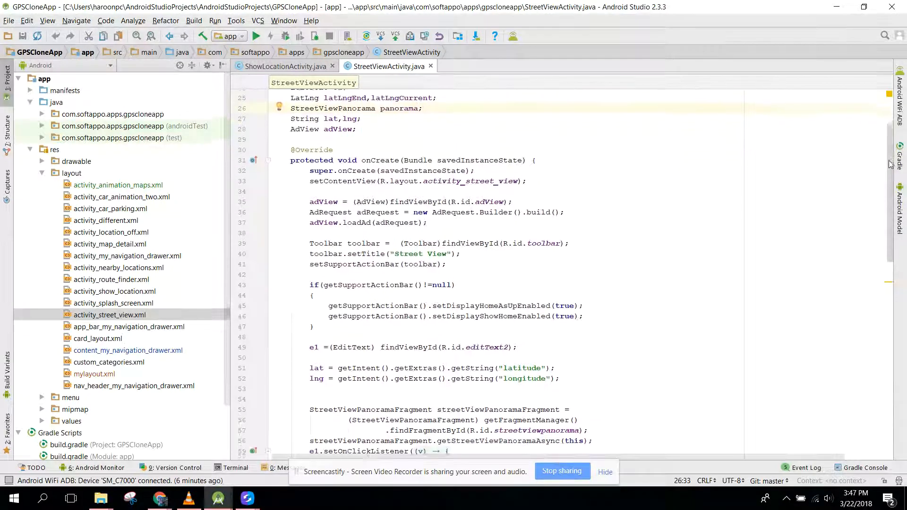
pyautogui.scroll(-3)
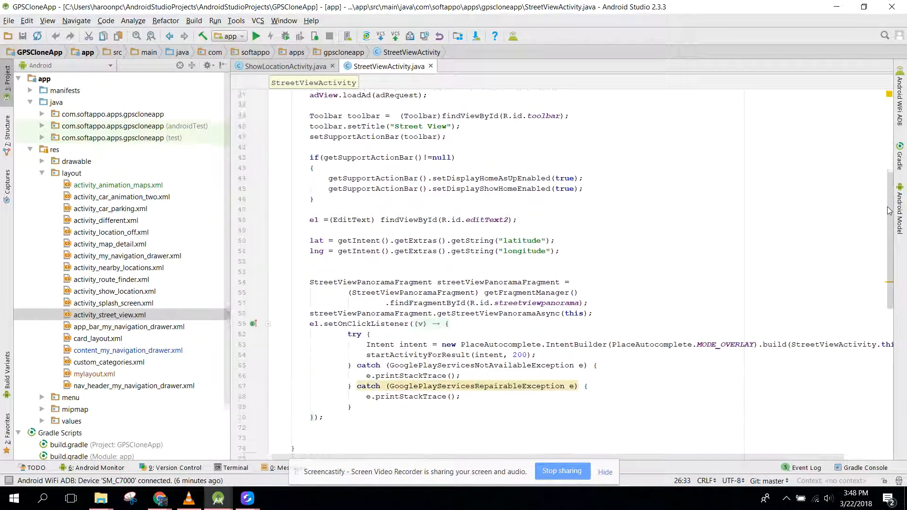
pyautogui.scroll(-3)
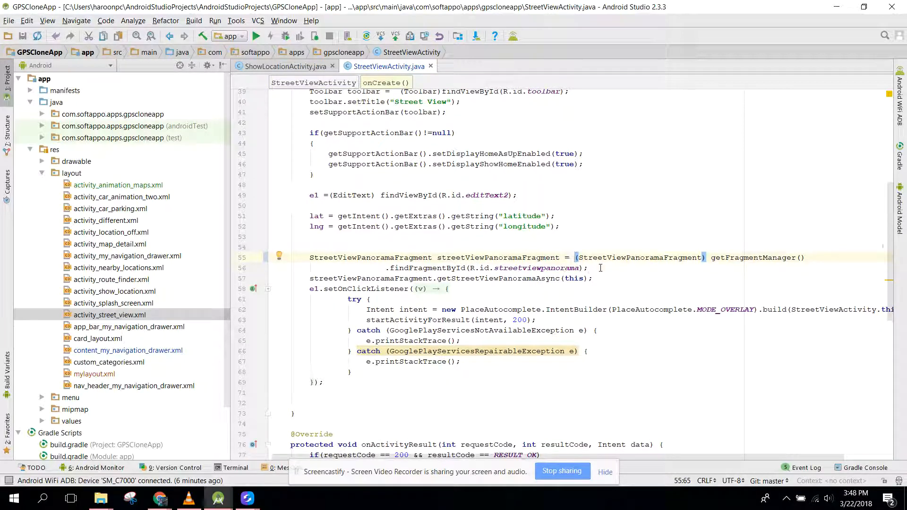
pyautogui.click(508, 268)
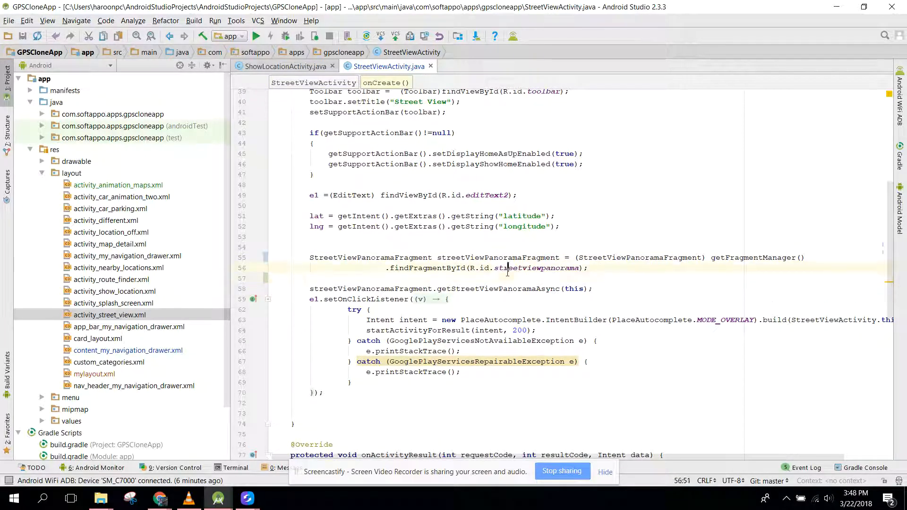
pyautogui.doubleClick(536, 268)
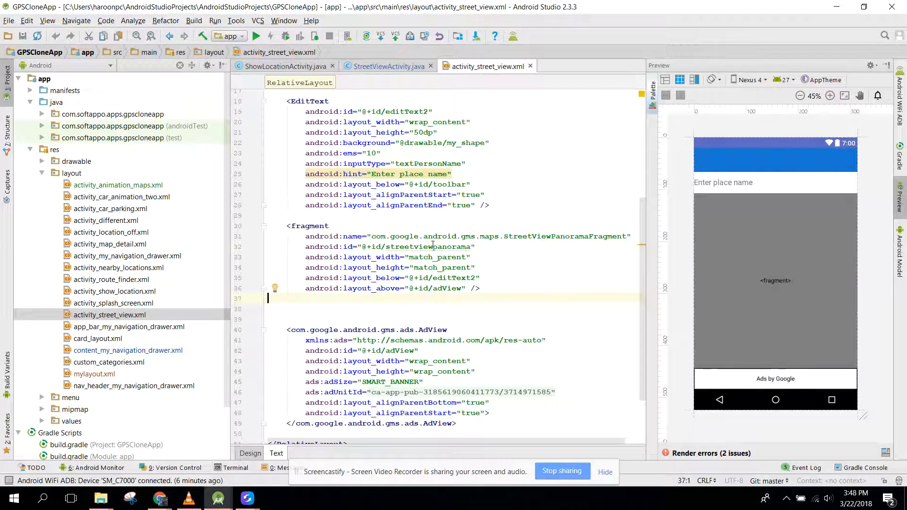
# Step: Return to StreetViewActivity.java and set getStreetViewPanoramaAsync(this) between blank lines
pyautogui.click(385, 66)
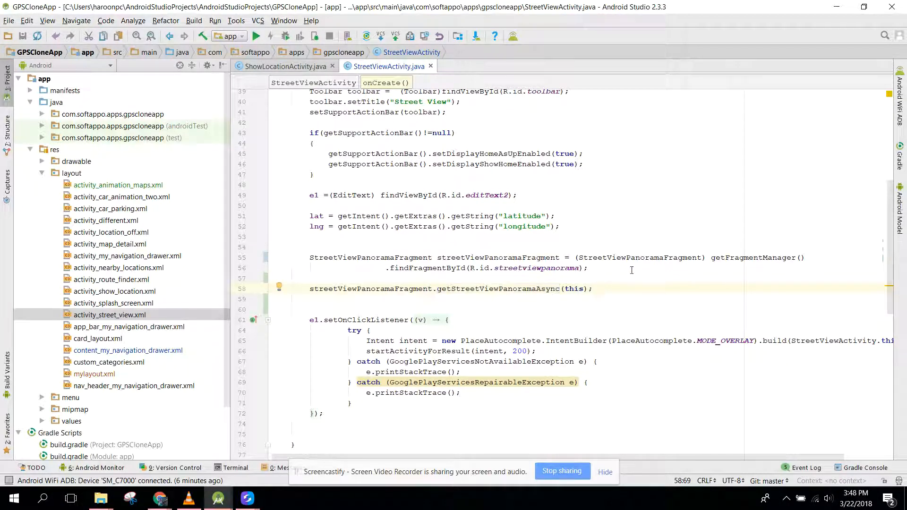
pyautogui.moveTo(314, 320); pyautogui.dragTo(400, 393)
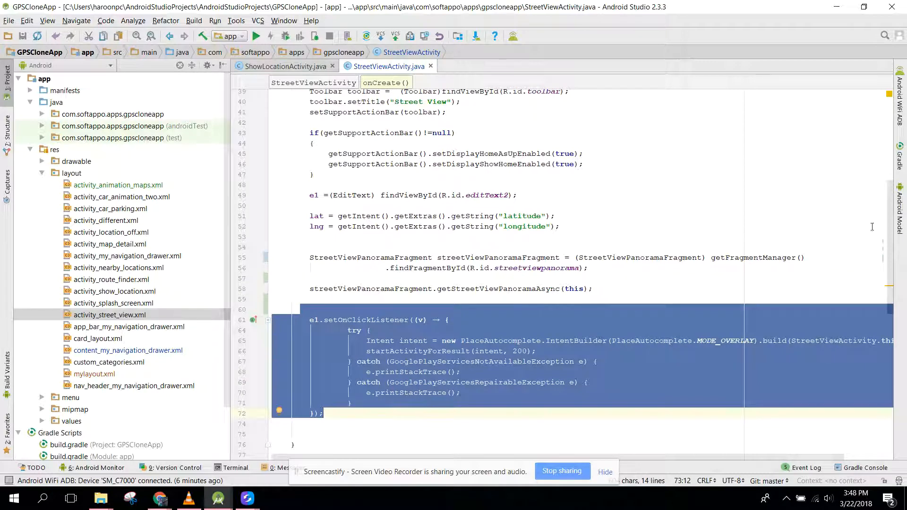
pyautogui.scroll(-3)
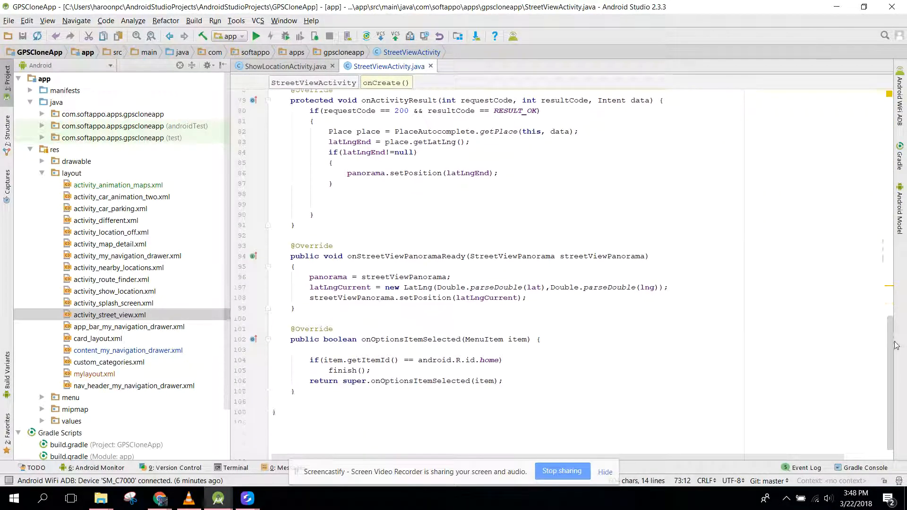
pyautogui.scroll(-3)
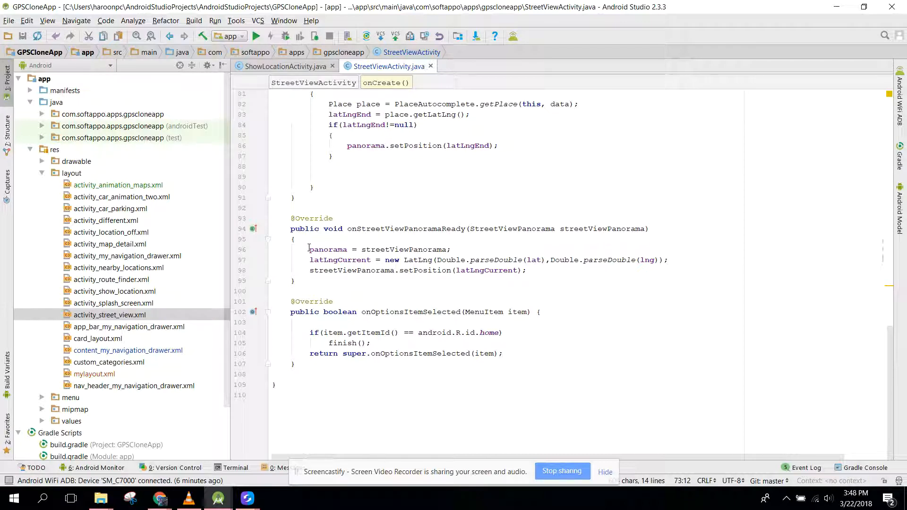
pyautogui.doubleClick(329, 250)
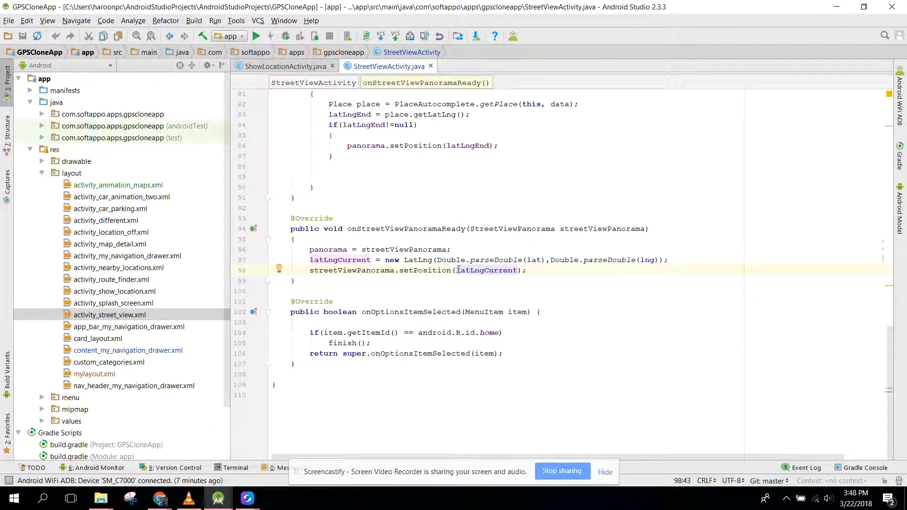
pyautogui.doubleClick(485, 270)
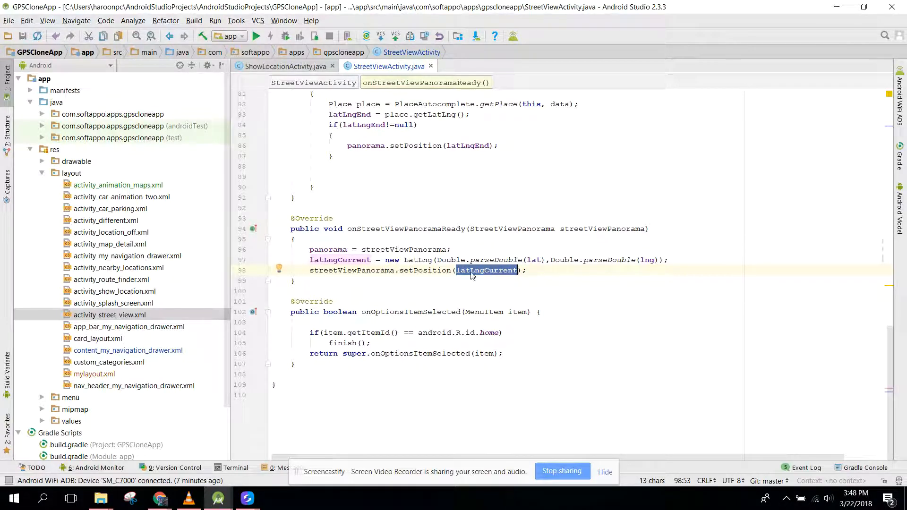
# Step: Declare LatLng abc = new LatLng(37.448, 732.433) above the setPosition call
pyautogui.press('enter')
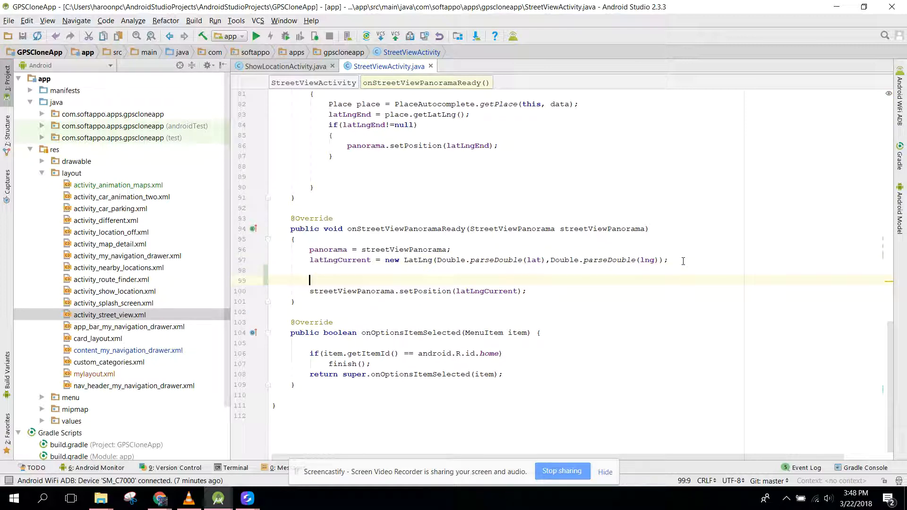
pyautogui.write('LatLng abc = n')
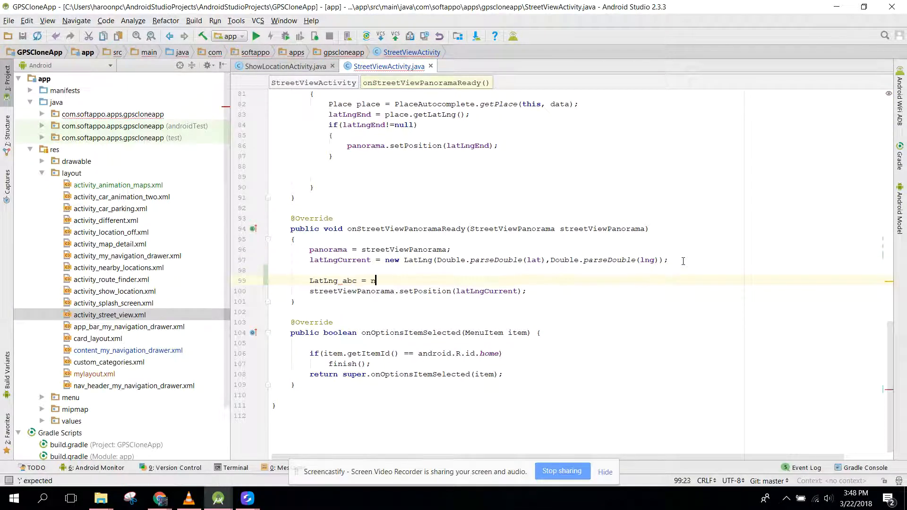
pyautogui.write('ew LatLng("')
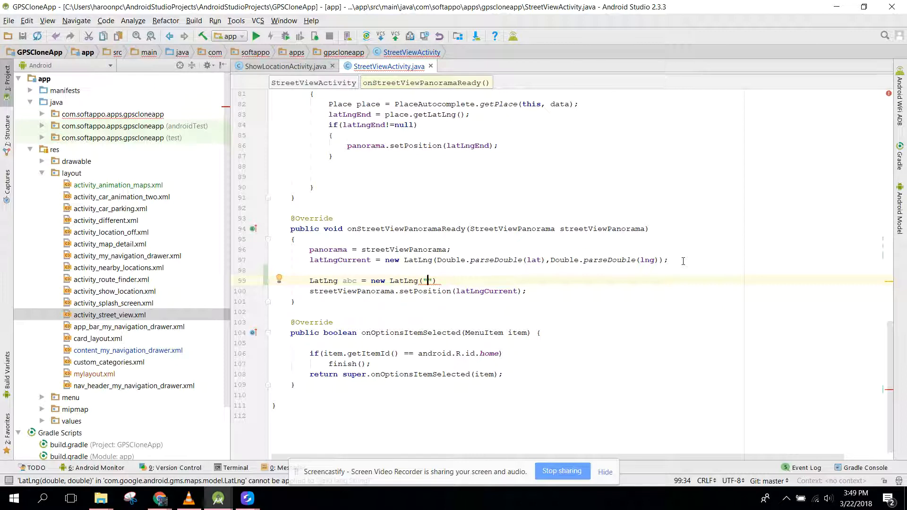
pyautogui.write('37.448","732.433')
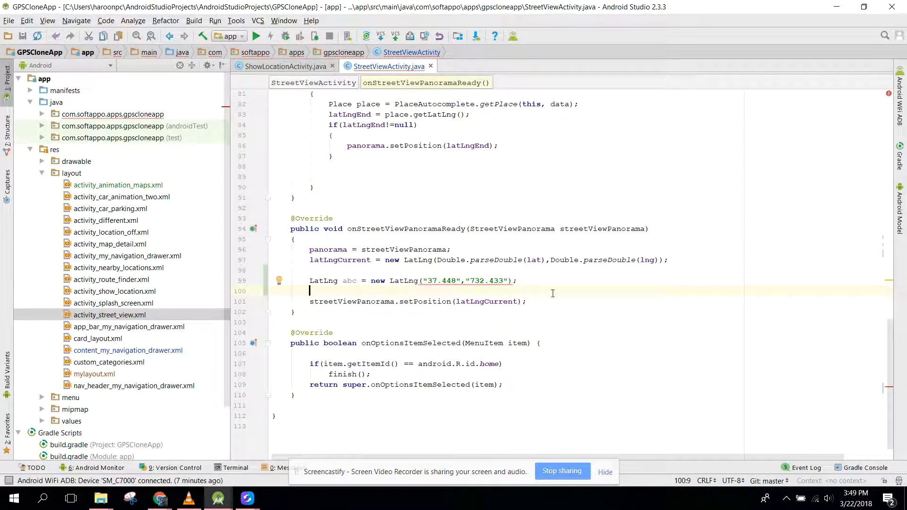
pyautogui.moveTo(475, 280)
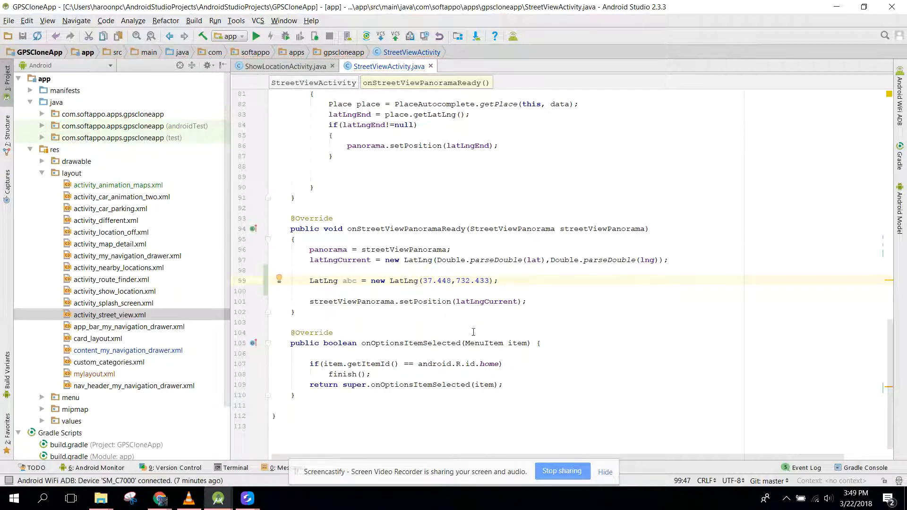
pyautogui.doubleClick(486, 301)
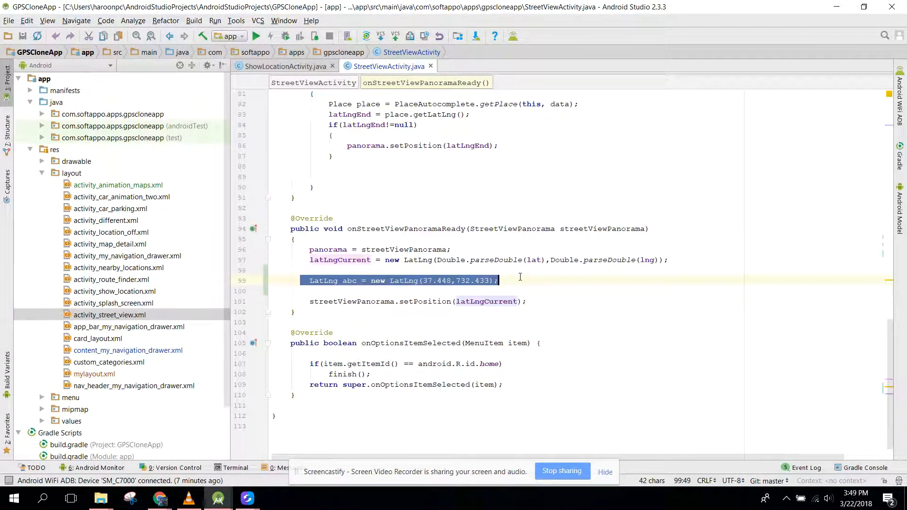
pyautogui.press('Delete')
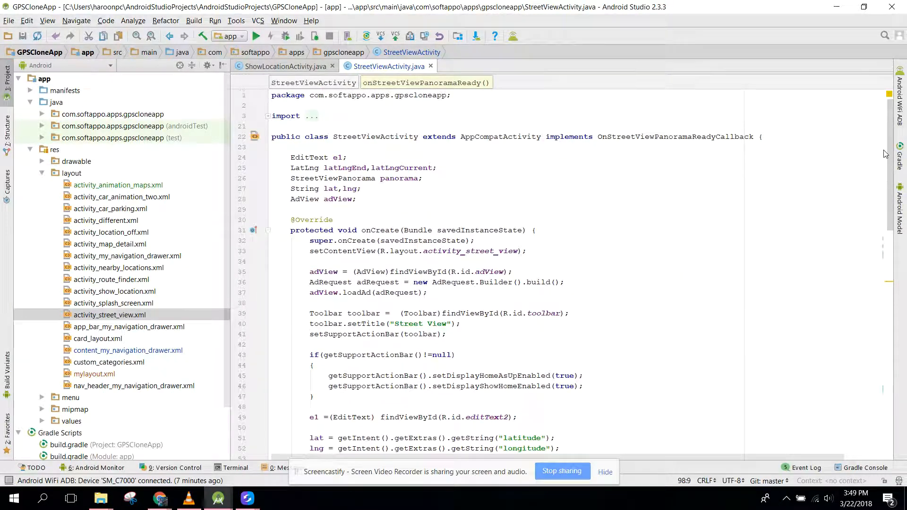
pyautogui.scroll(-3)
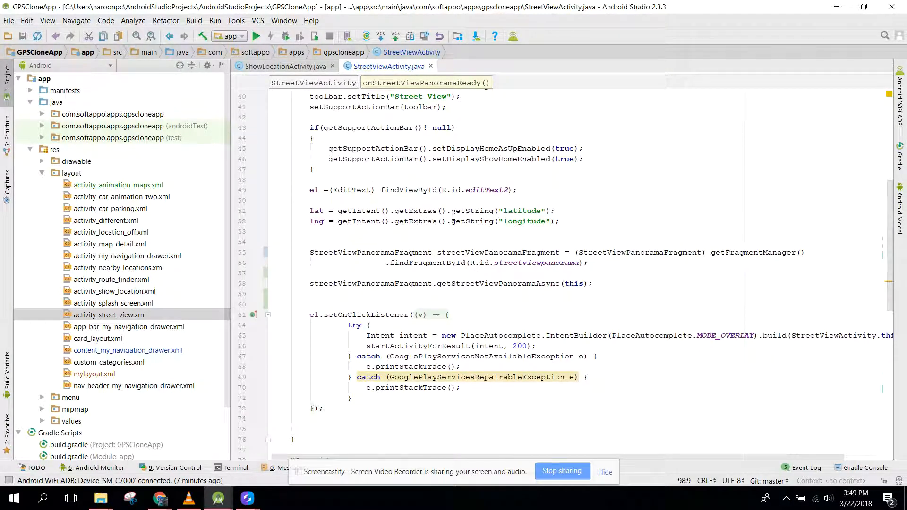